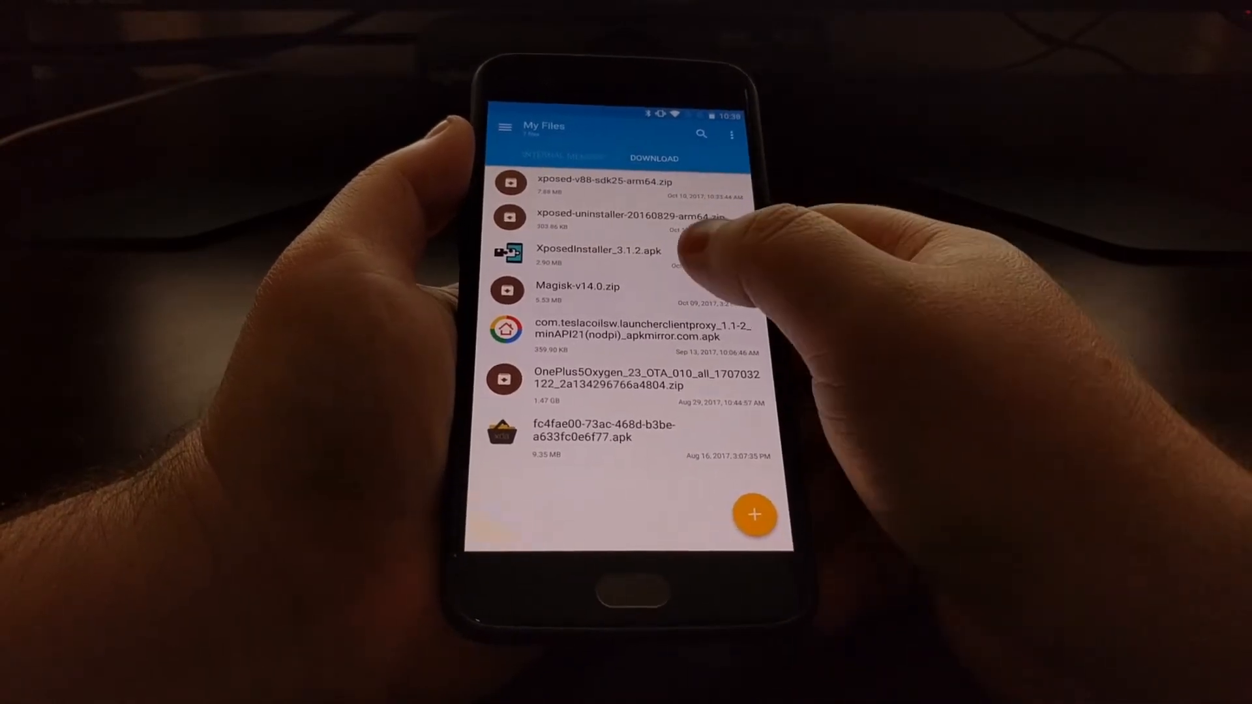
From Install, browse internal storage to the Download folder and select xposed-v88-sdk25-arm64.zip.
left_click(595, 251)
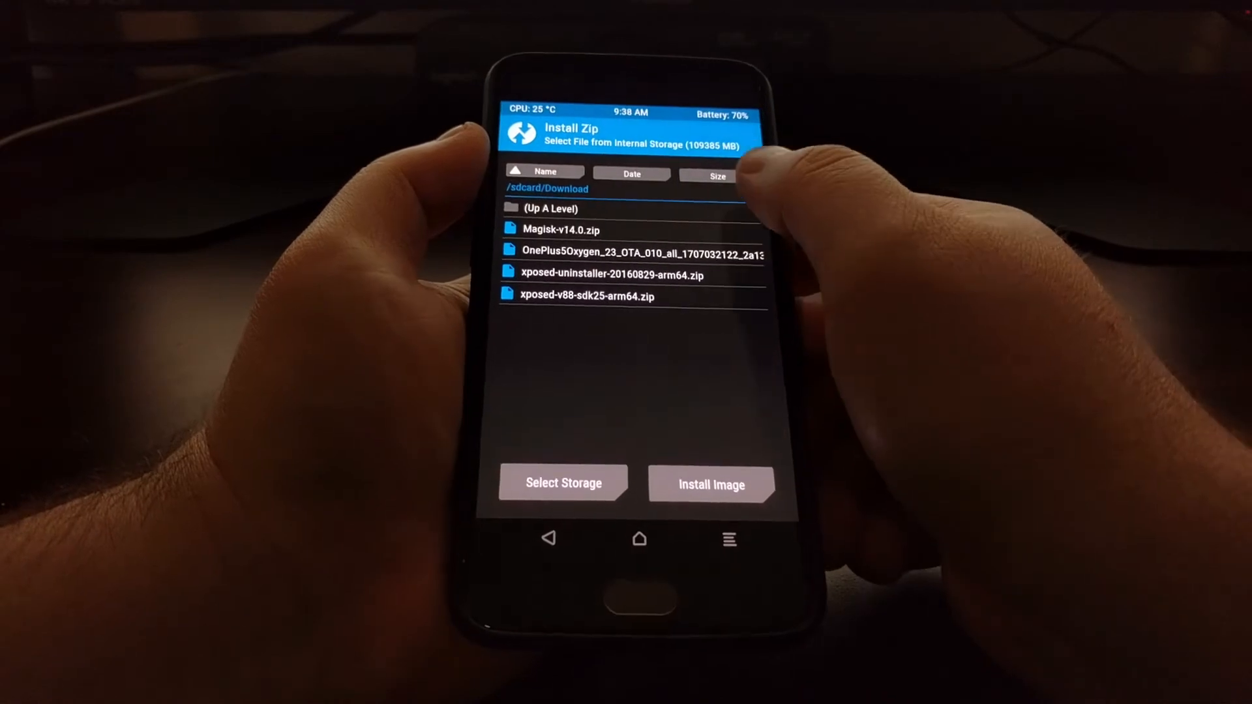
left_click(549, 208)
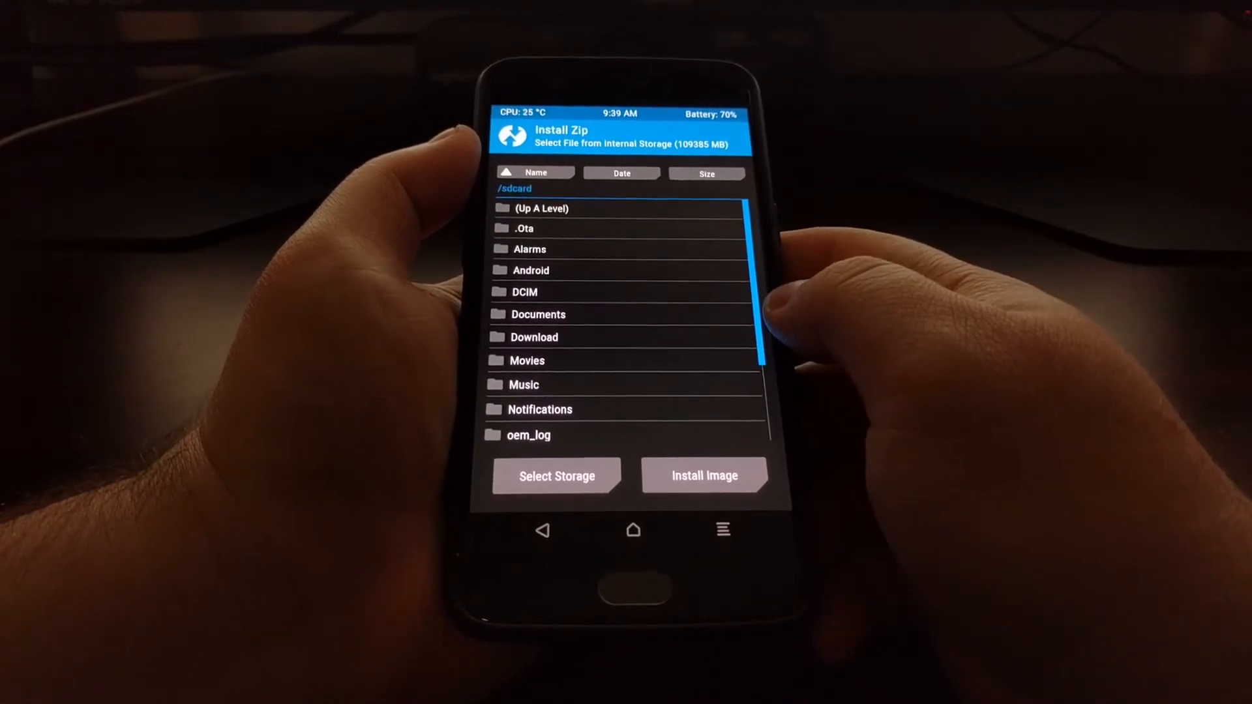
left_click(532, 337)
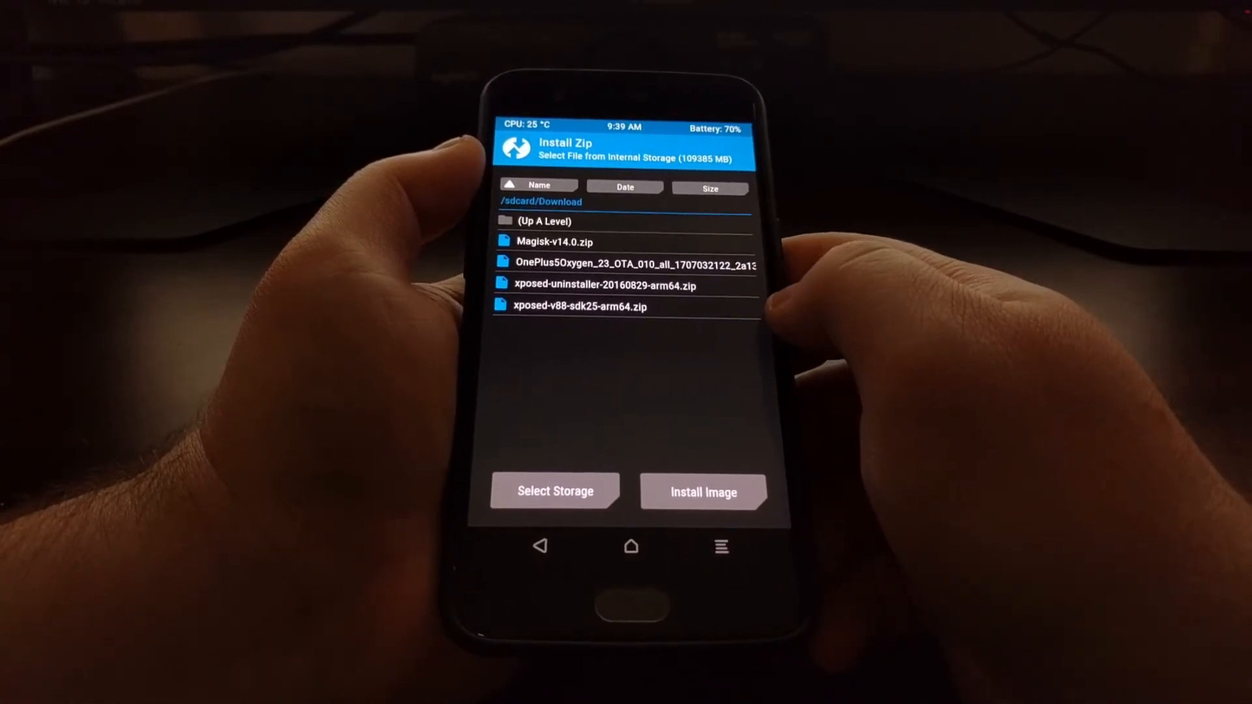
left_click(576, 307)
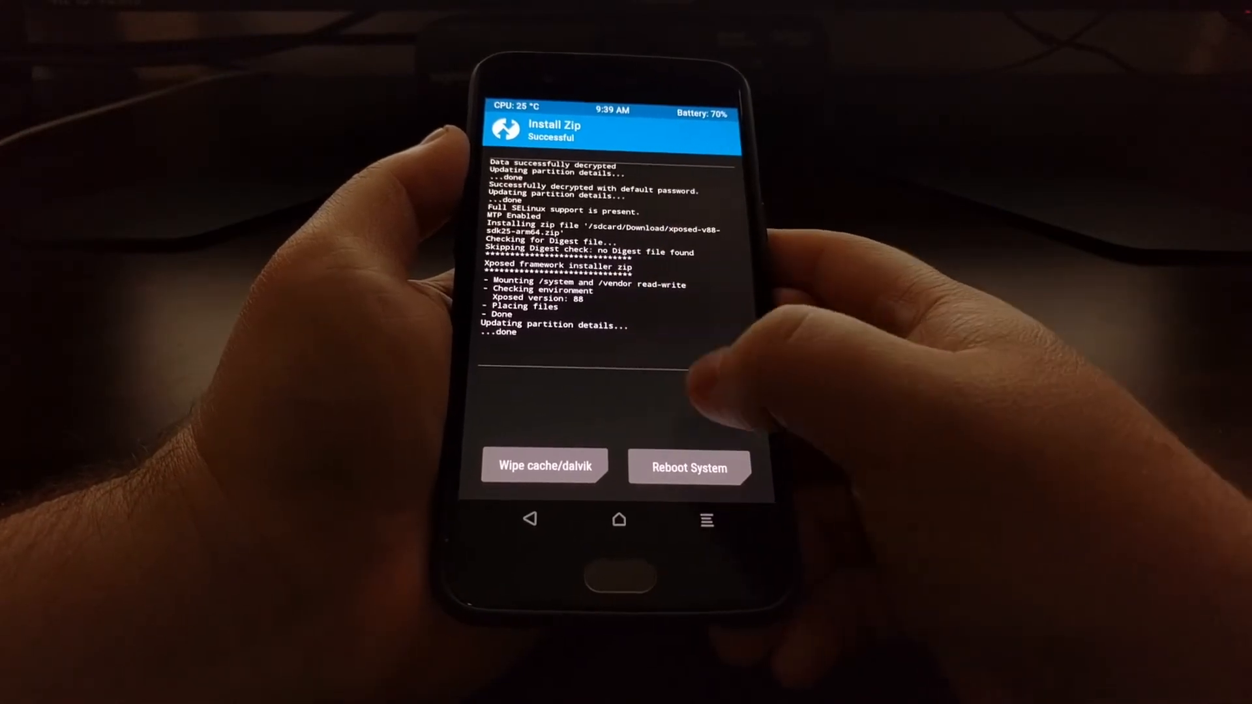
After the successful Xposed v88 flash, reboot the phone into Android.
left_click(689, 468)
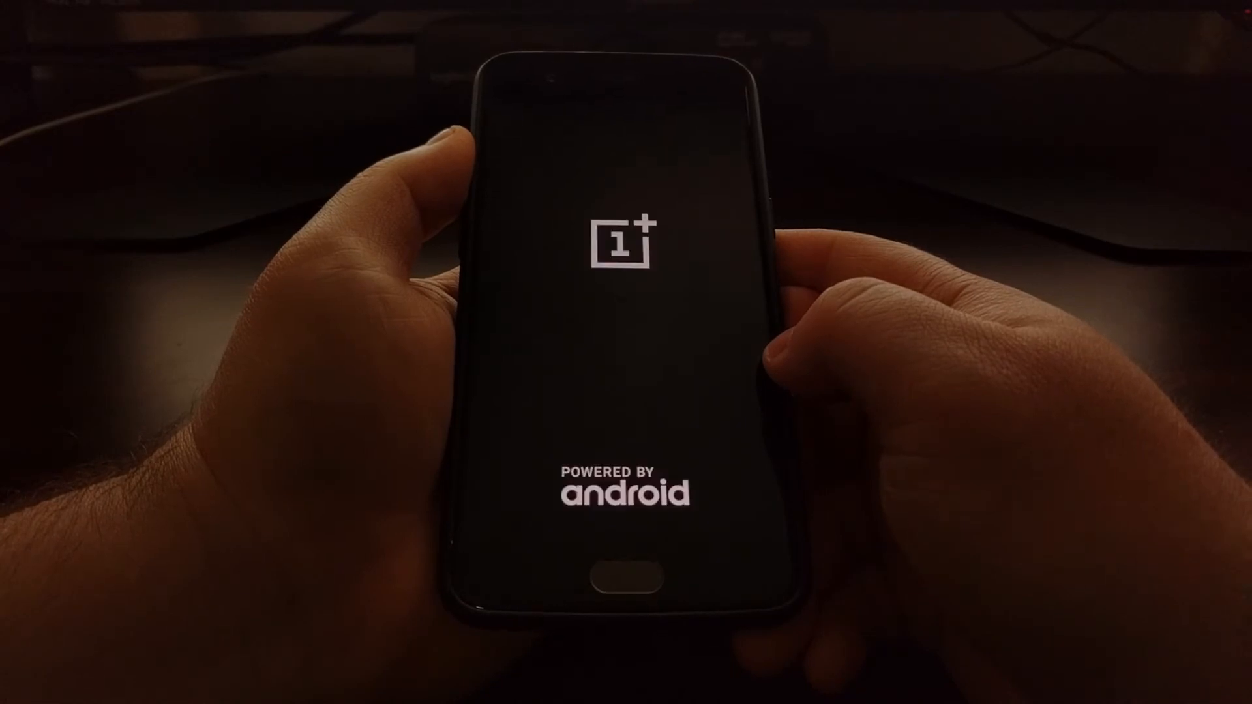